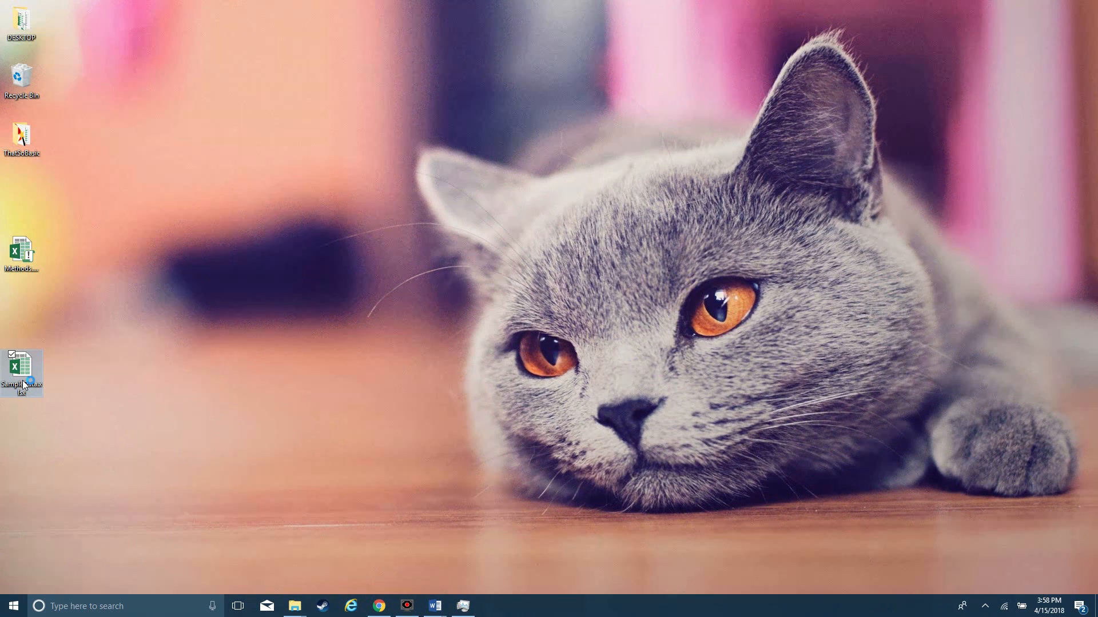
Open the SampleData workbook and discard the recovered files in the Document Recovery pane
{"action": "double_click", "coordinate": [21, 368]}
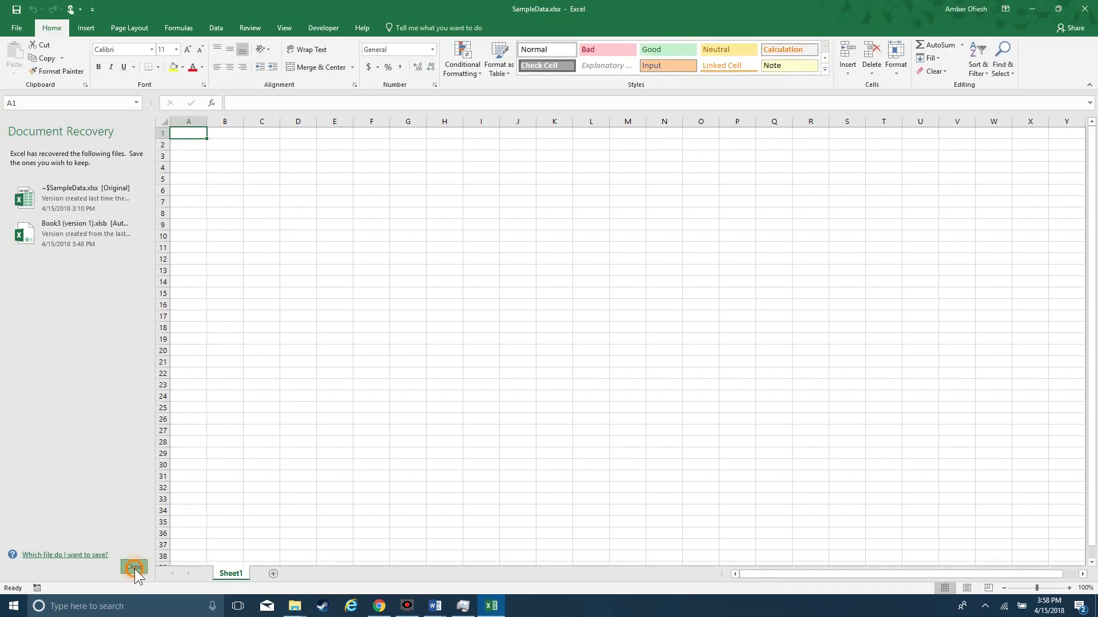
{"action": "left_click", "coordinate": [133, 567]}
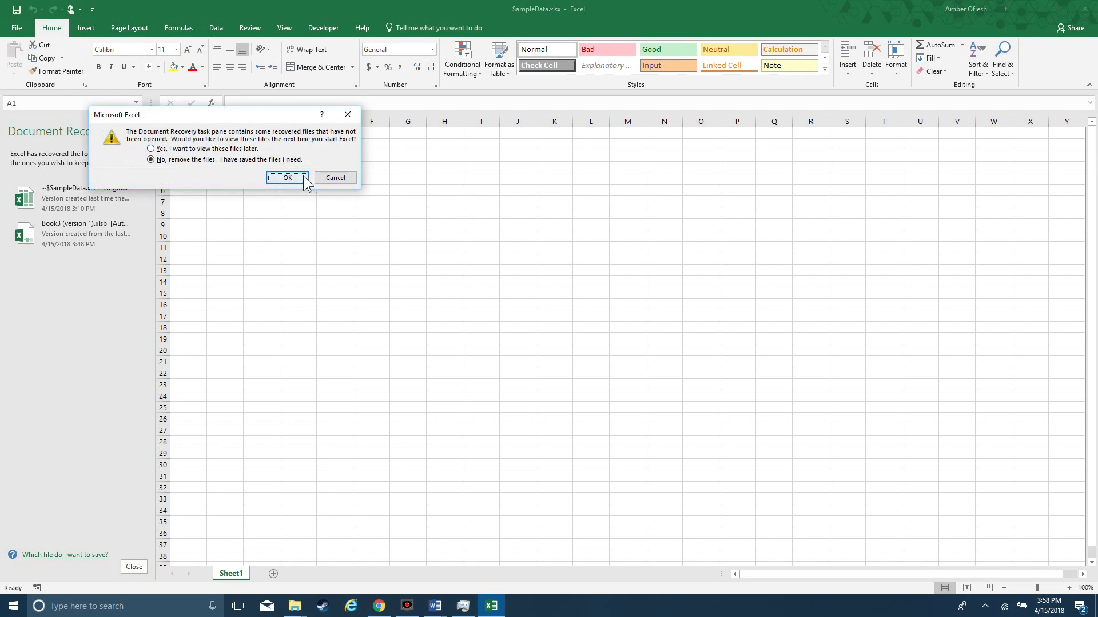
{"action": "mouse_move", "coordinate": [149, 207]}
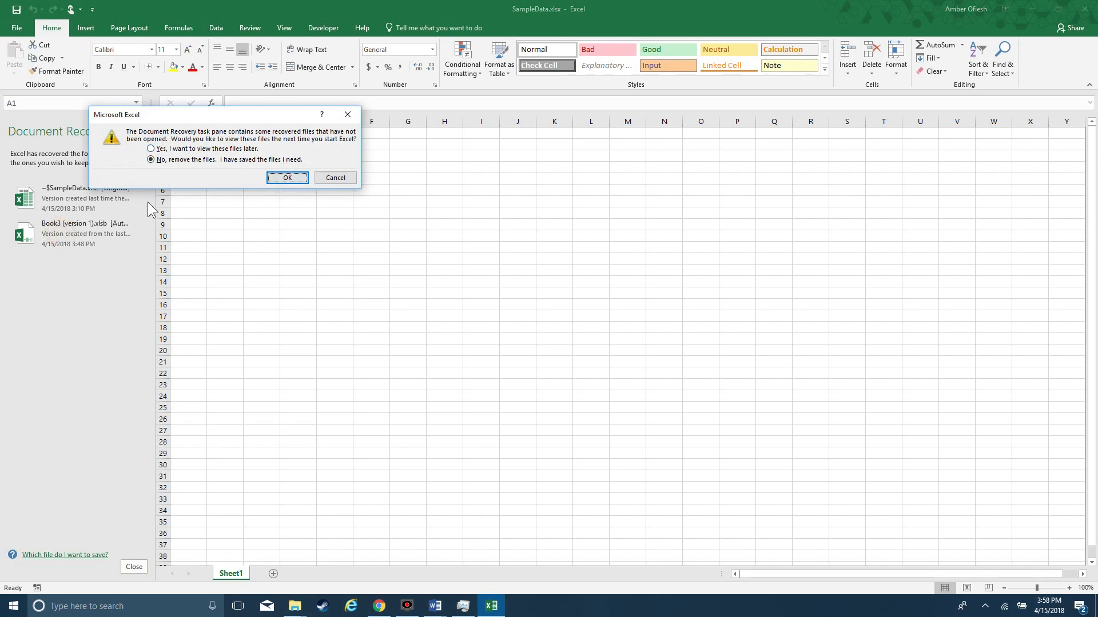
{"action": "left_click", "coordinate": [287, 178]}
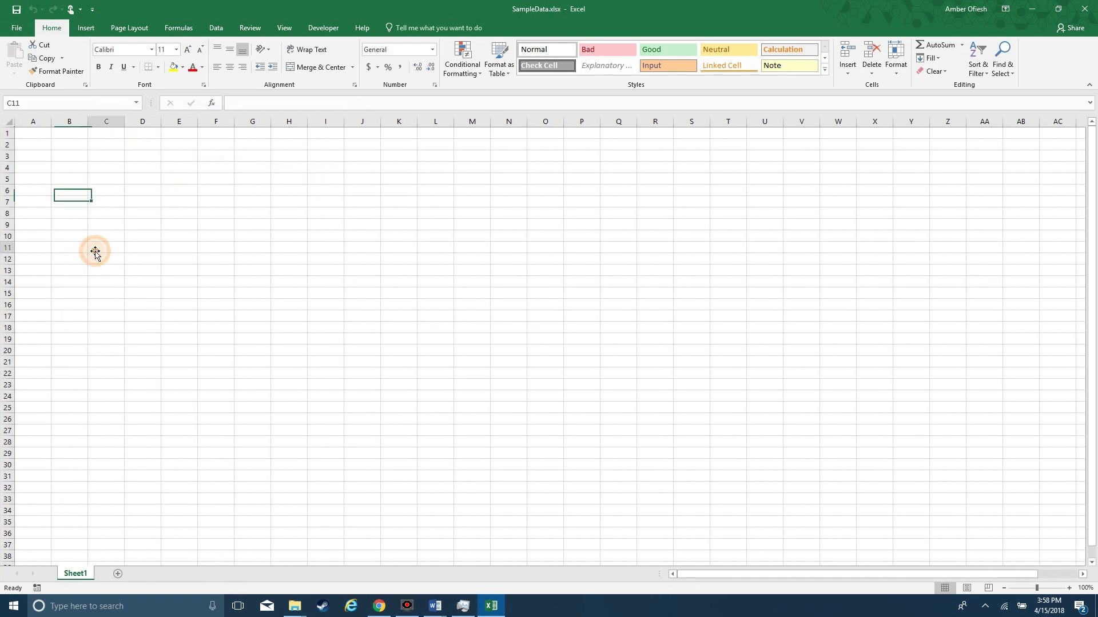
Insert Module1 in the VBA Editor and begin typing 'Do Until x = 2'
{"action": "key", "text": "Alt+F11"}
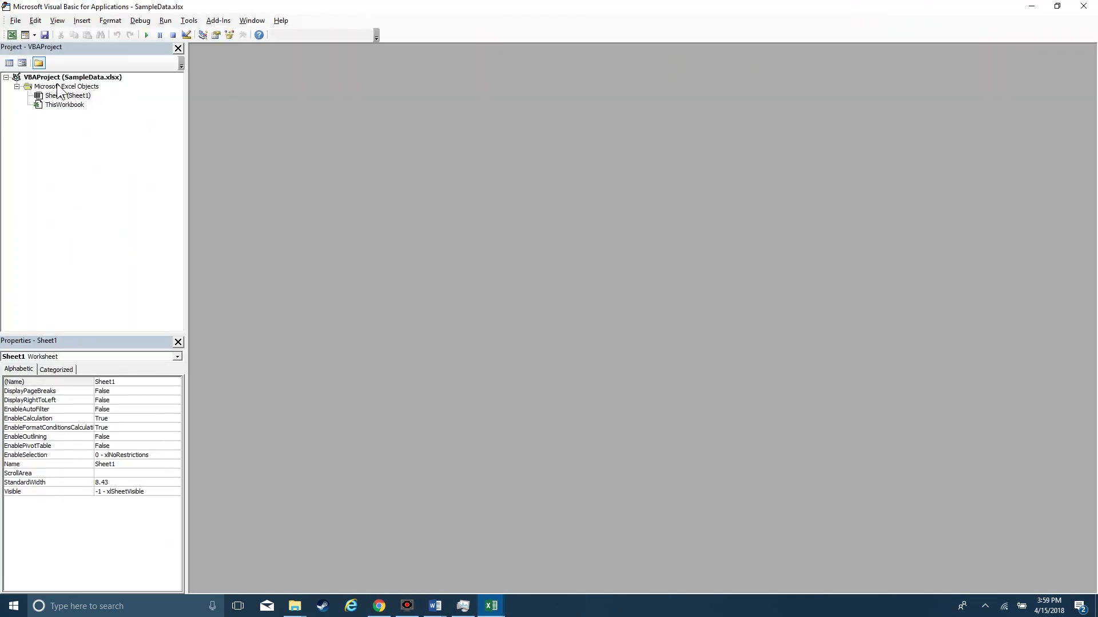
{"action": "right_click", "coordinate": [63, 104]}
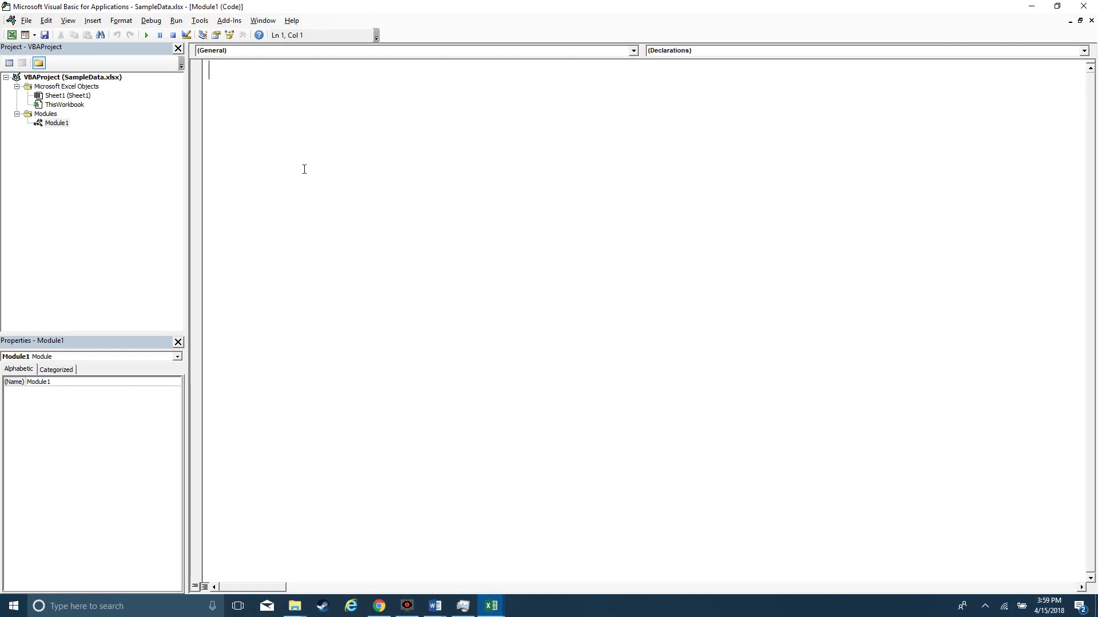
{"action": "type", "text": "do until"}
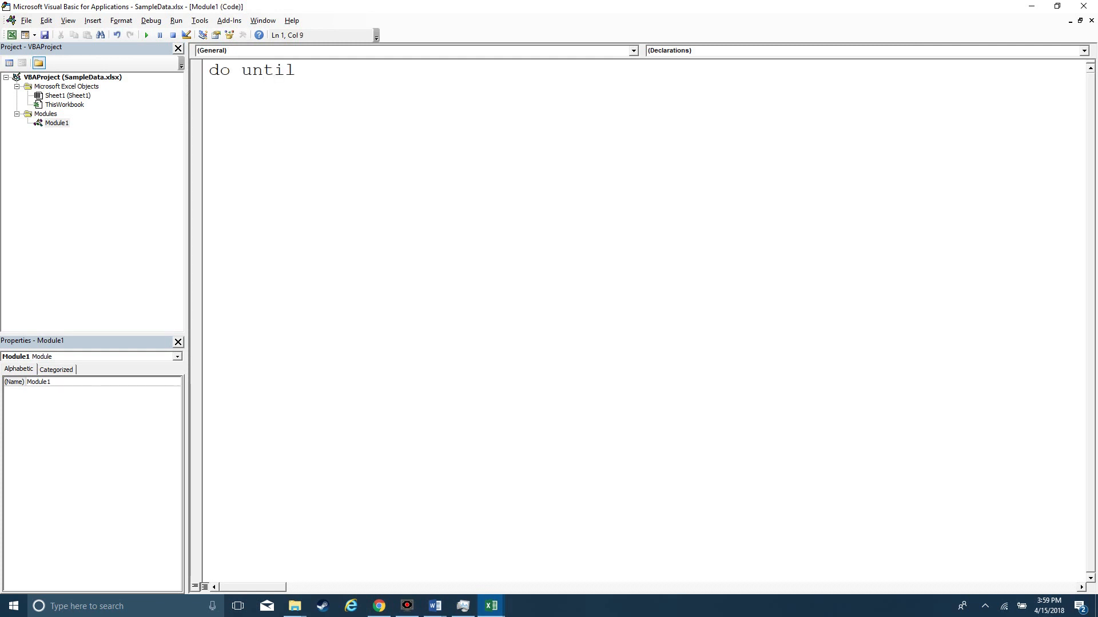
{"action": "type", "text": "x = 2"}
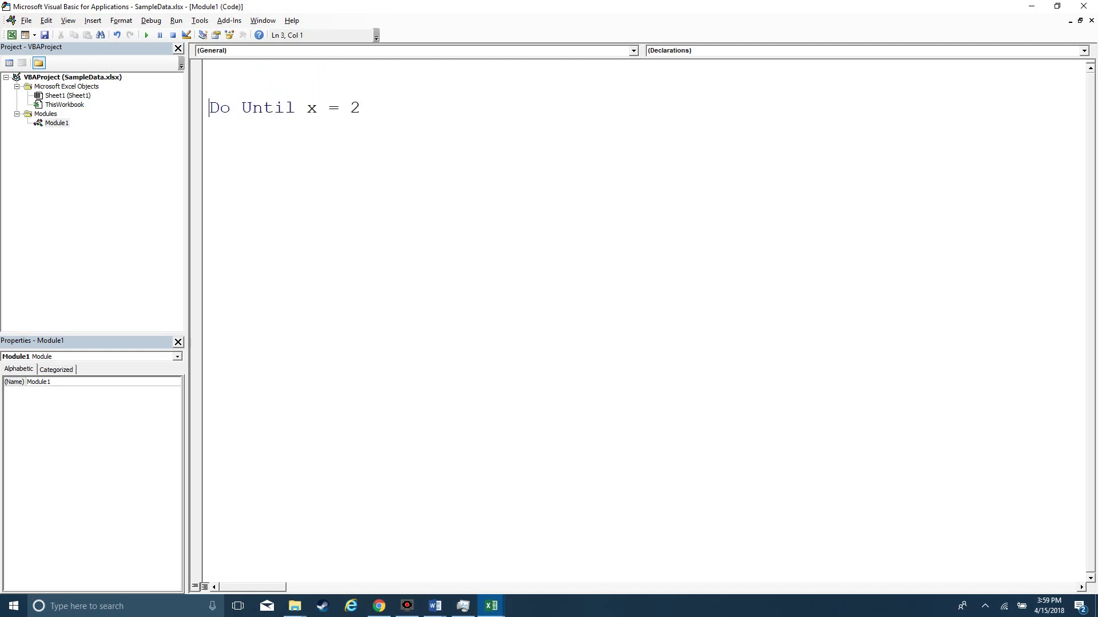
Write Sub badloop() containing a Do Until x = 2 … Loop block
{"action": "type", "text": "sub"}
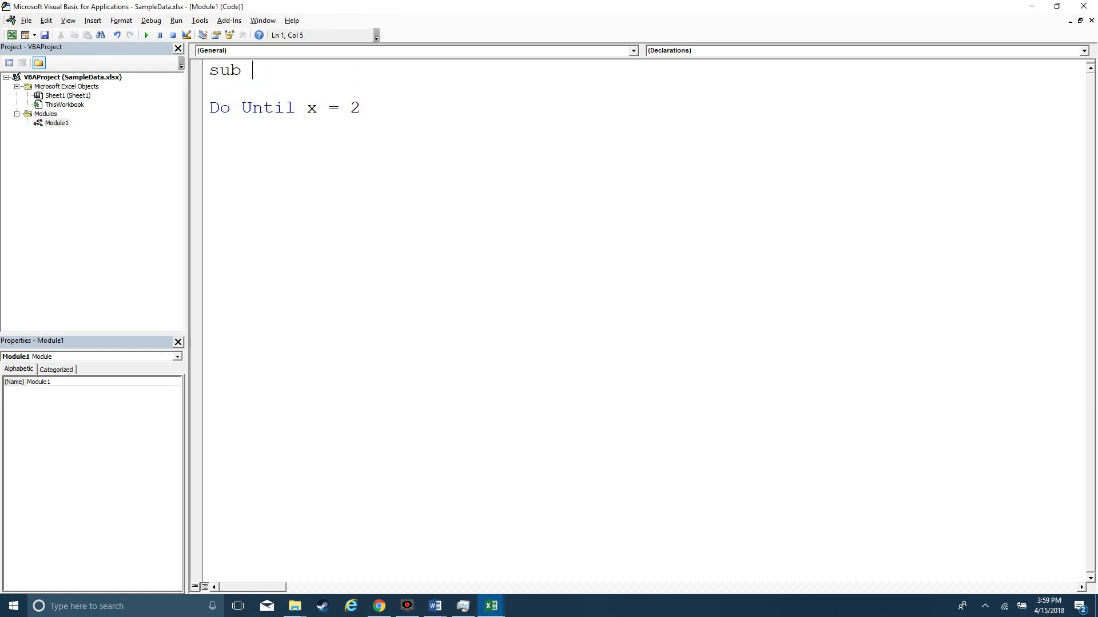
{"action": "type", "text": "badloop()"}
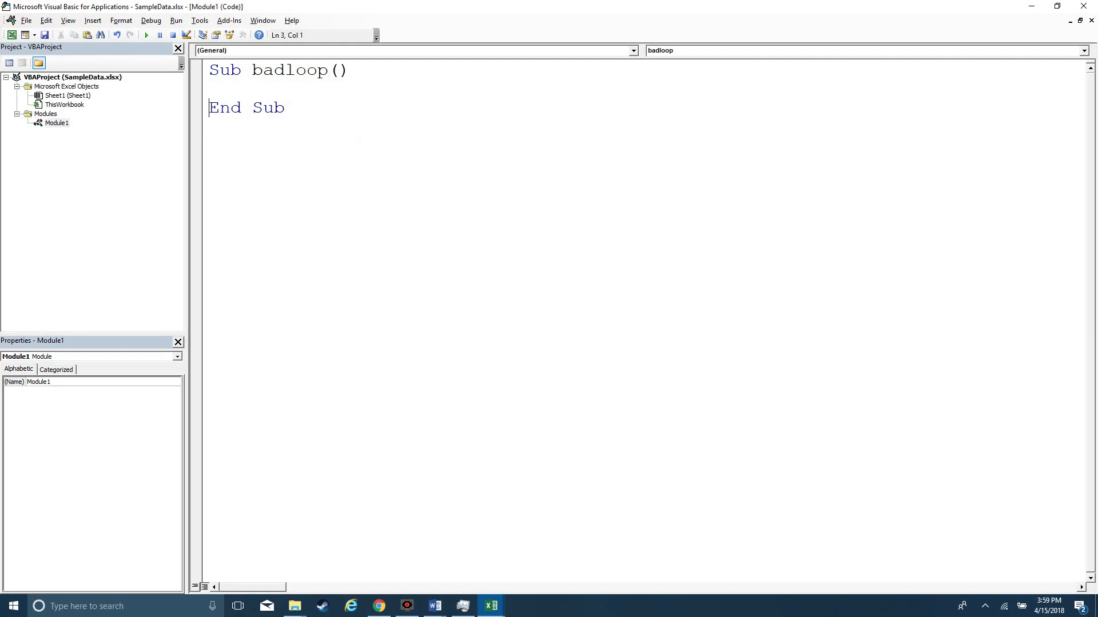
{"action": "key", "text": "Enter"}
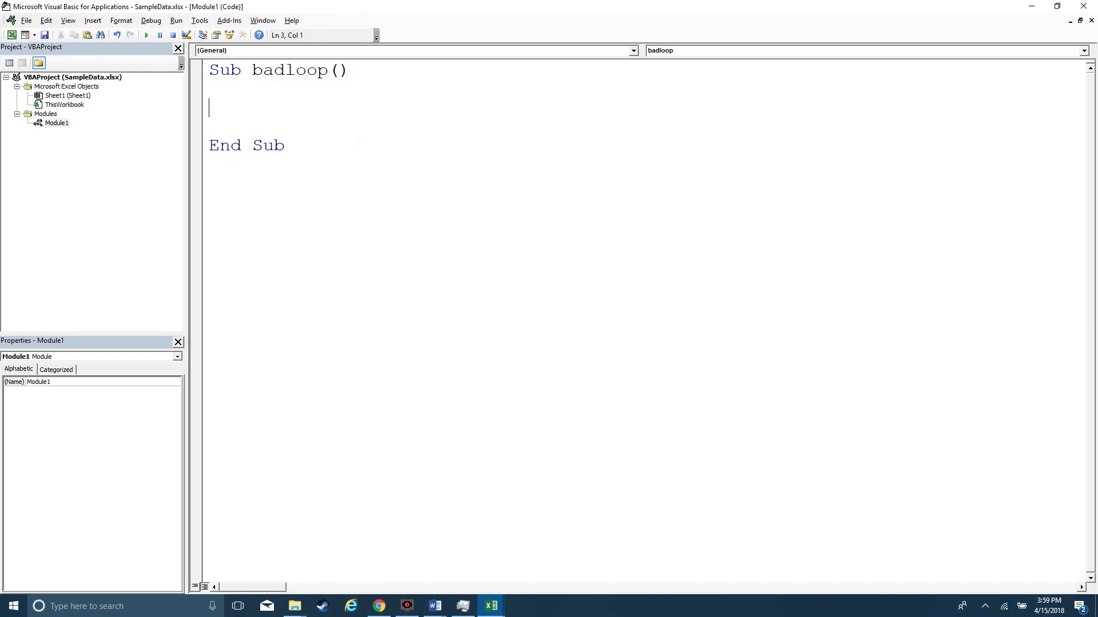
{"action": "type", "text": "Do Until x = 2"}
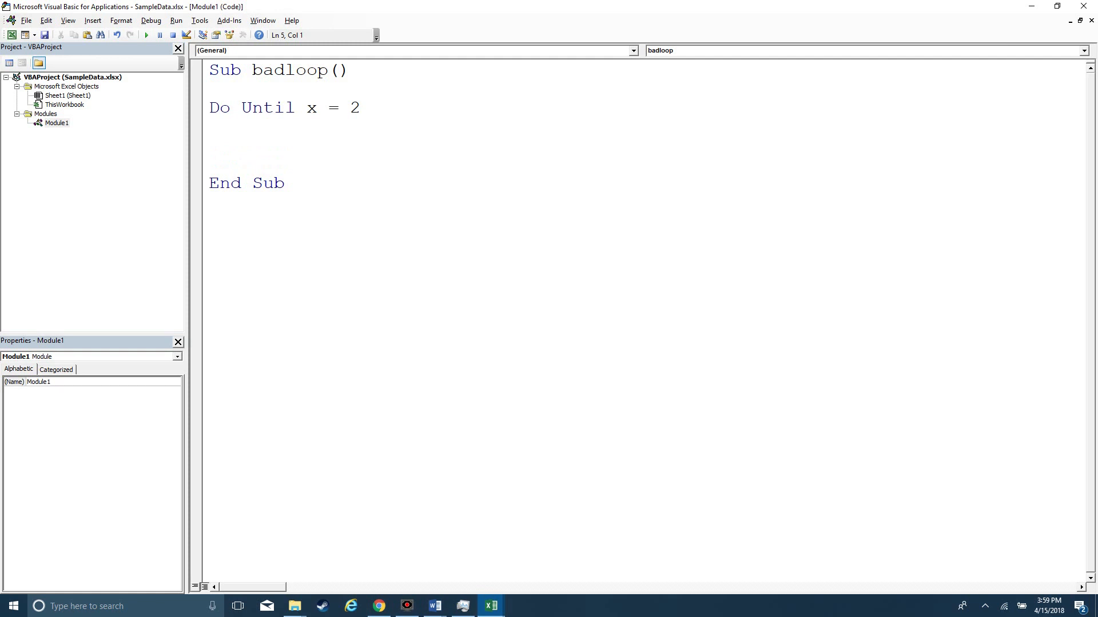
{"action": "type", "text": "Loop"}
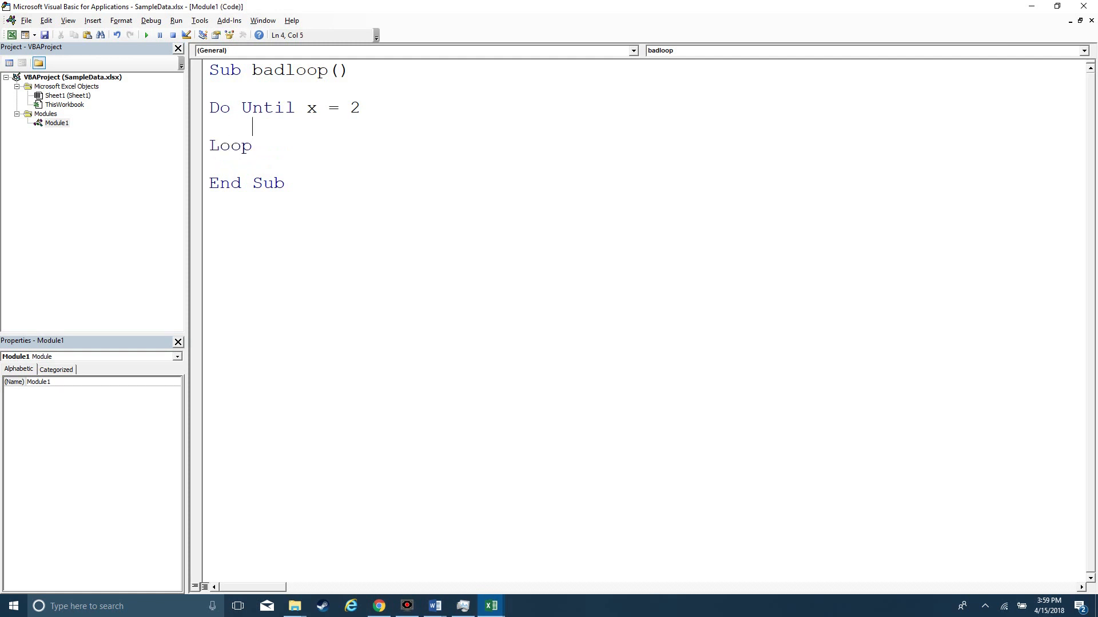
Add the 'stuff happens comment and copy it to fill four lines
{"action": "type", "text": "'stuff happens"}
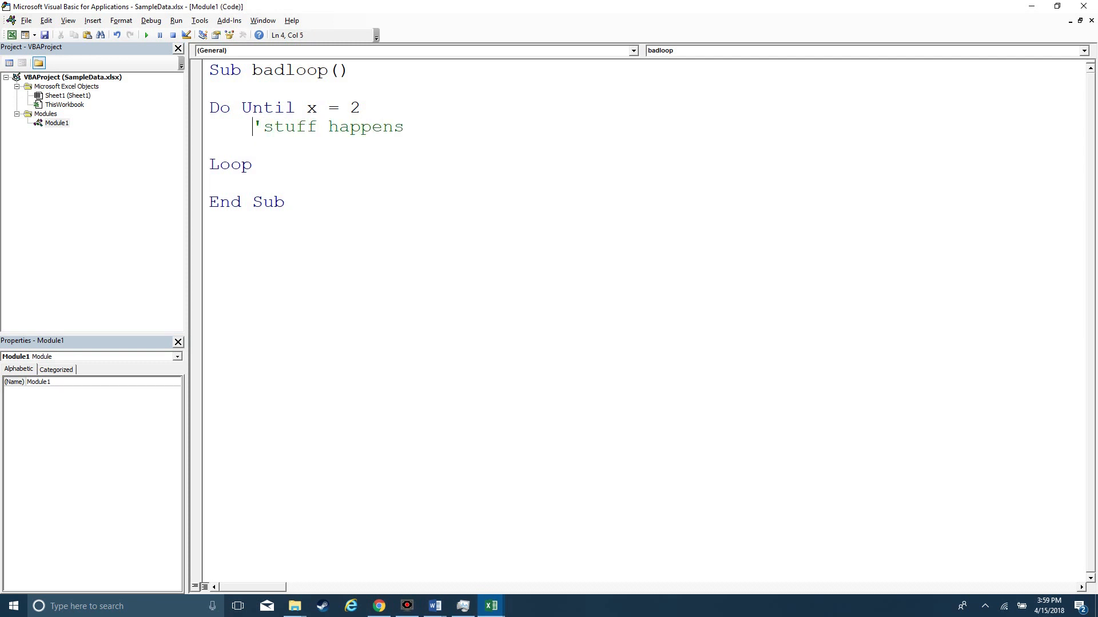
{"action": "left_click_drag", "start_coordinate": [256, 127], "coordinate": [403, 127]}
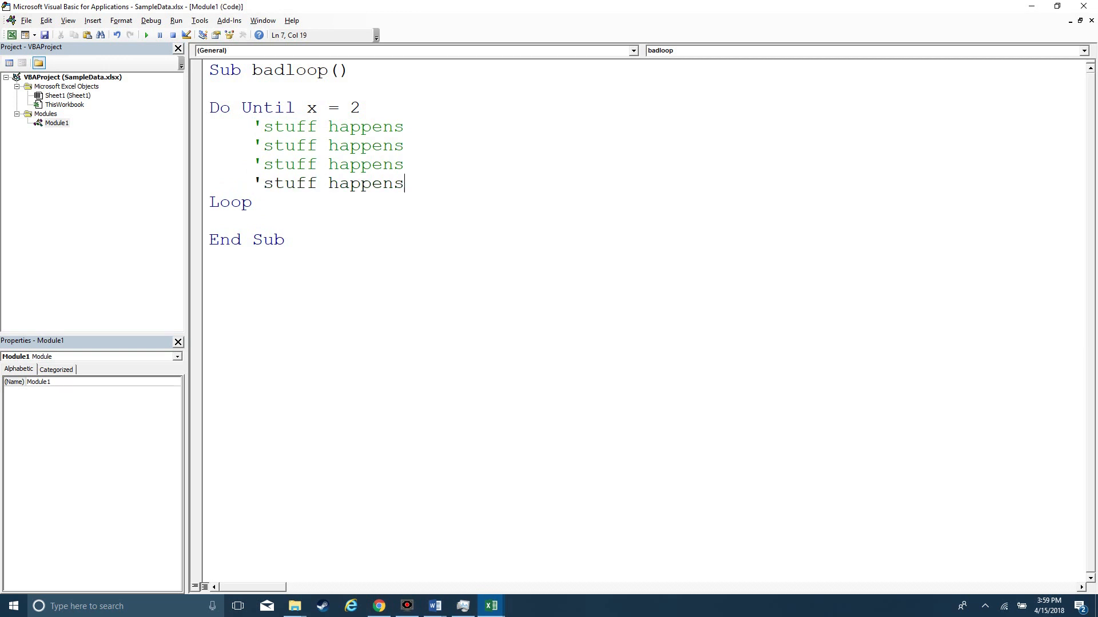
{"action": "left_click", "coordinate": [358, 107]}
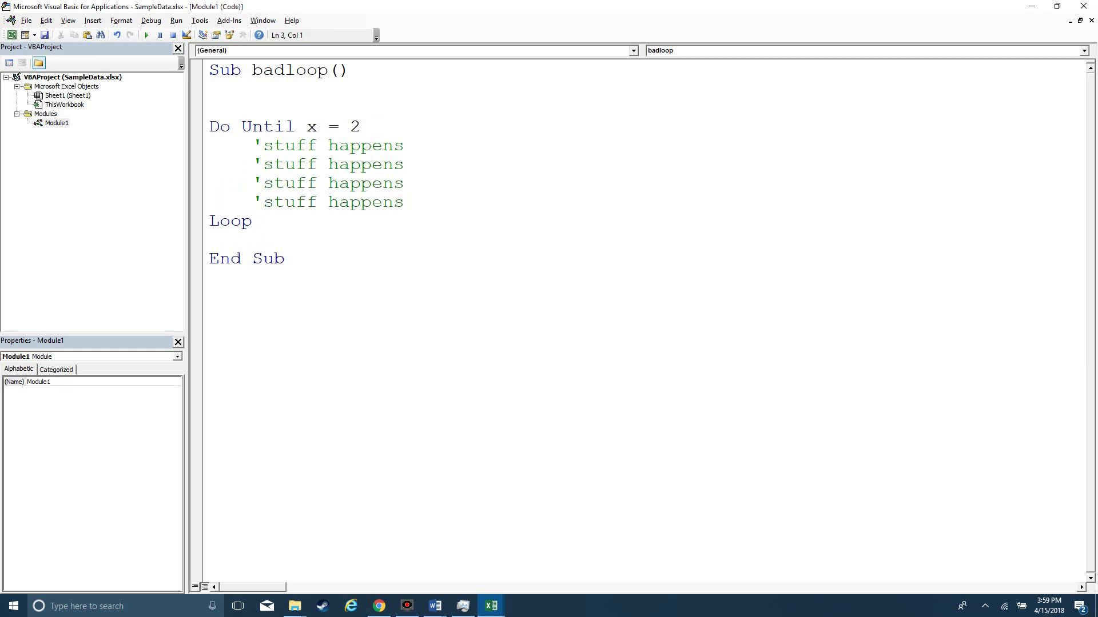
Set x = 1 before the loop, step through with F8, and add x = x + 1 before Loop
{"action": "type", "text": "x = 1"}
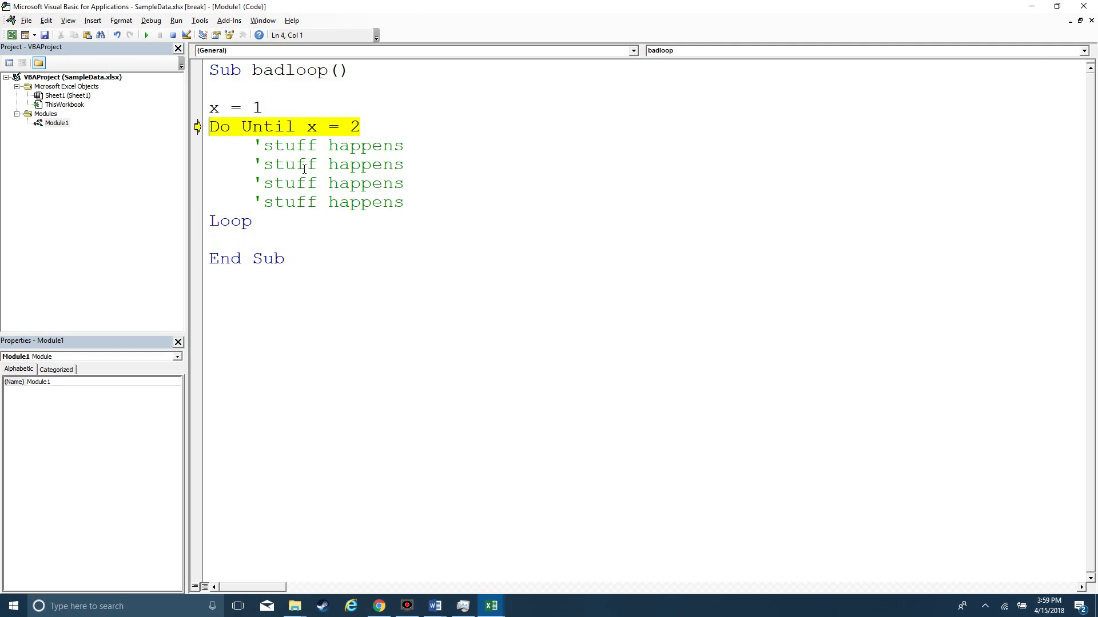
{"action": "key", "text": "F8"}
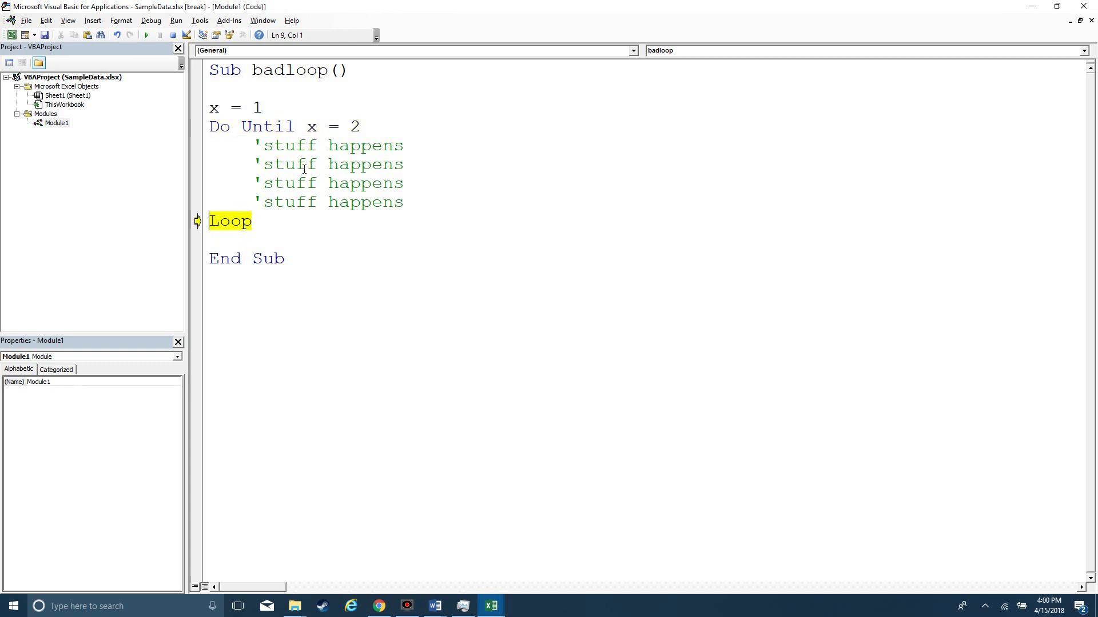
{"action": "left_click", "coordinate": [421, 201]}
{"action": "type", "text": "x = x"}
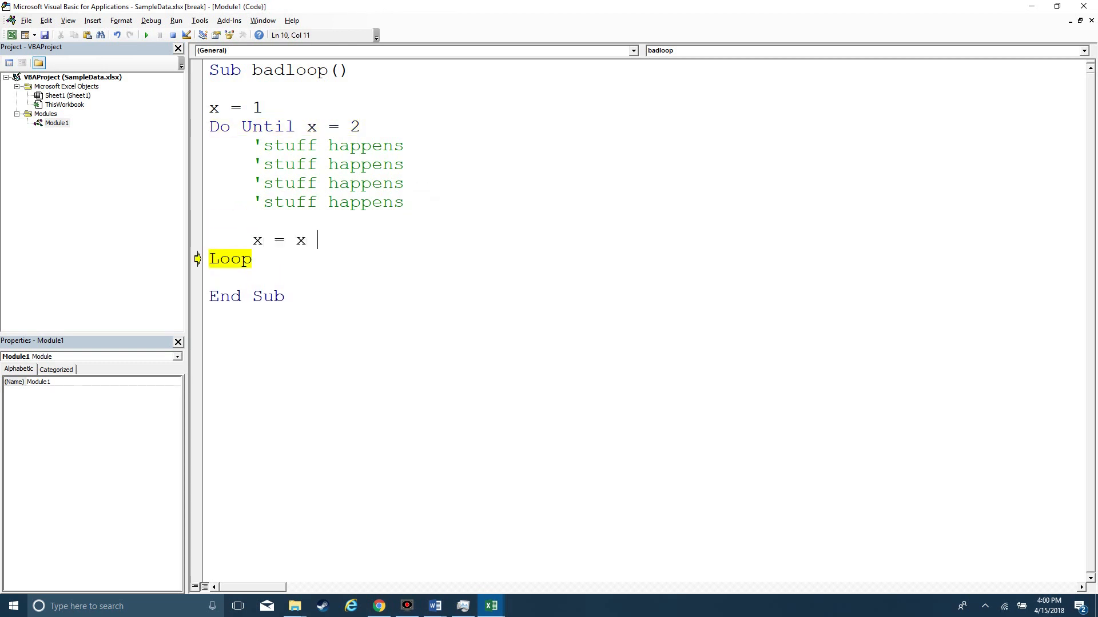
{"action": "type", "text": "+ 1"}
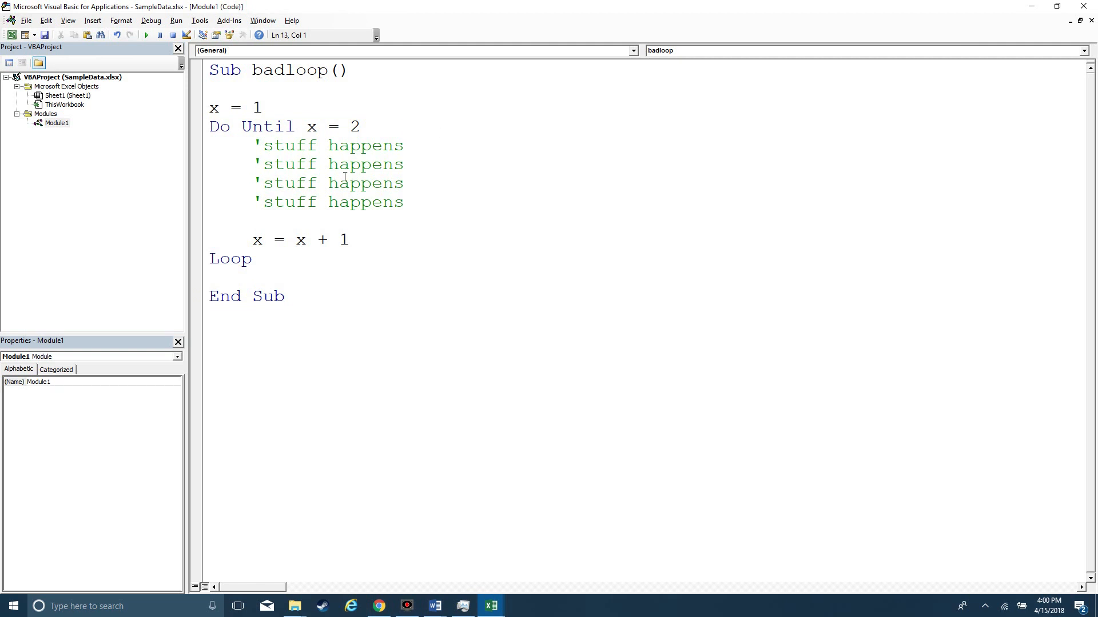
Delete the x = x + 1 line and the blank line above it from the loop
{"action": "left_click_drag", "start_coordinate": [209, 222], "coordinate": [348, 243]}
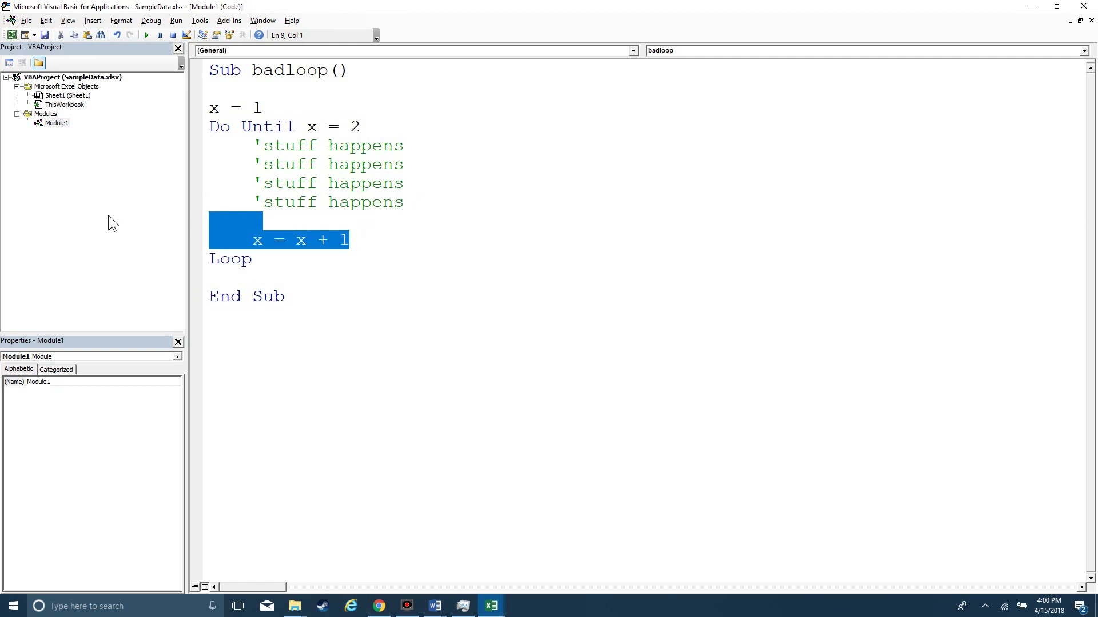
{"action": "key", "text": "Delete"}
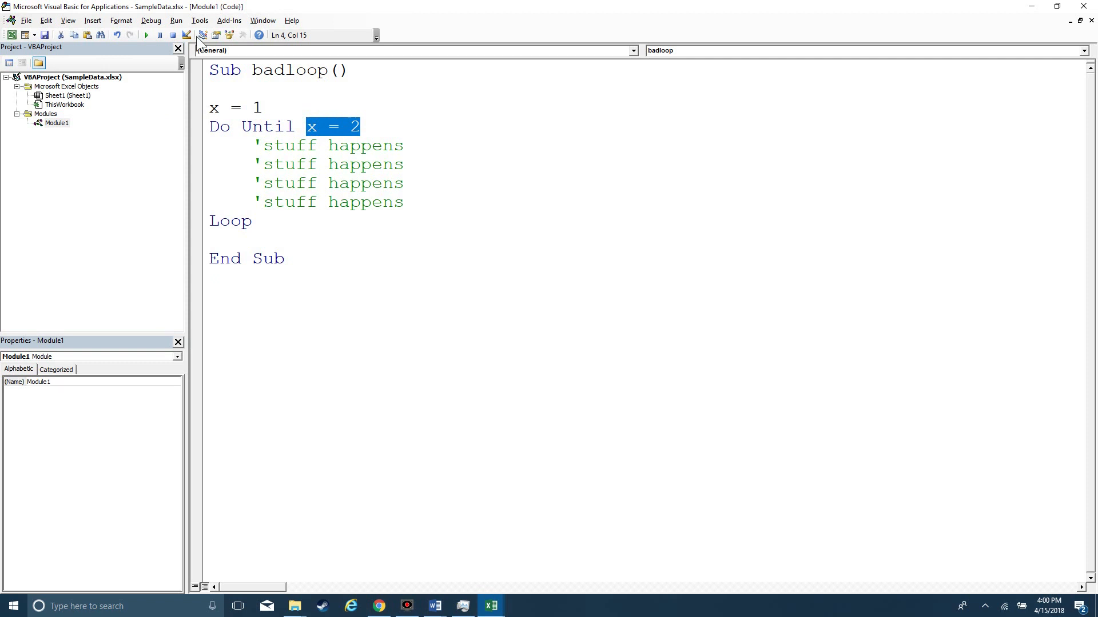
{"action": "left_click", "coordinate": [337, 146]}
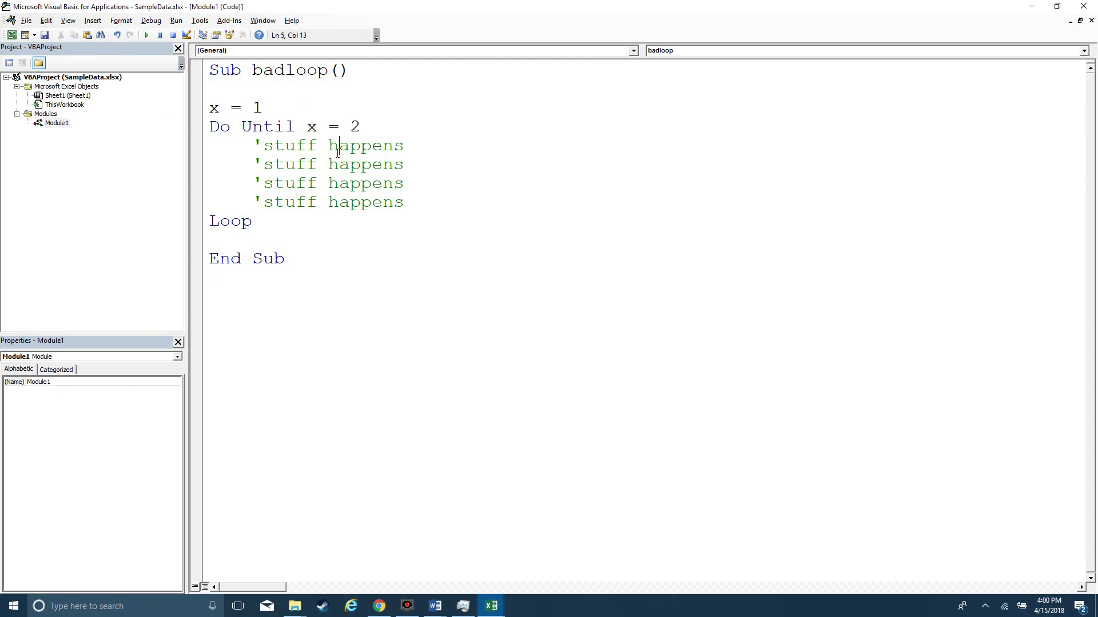